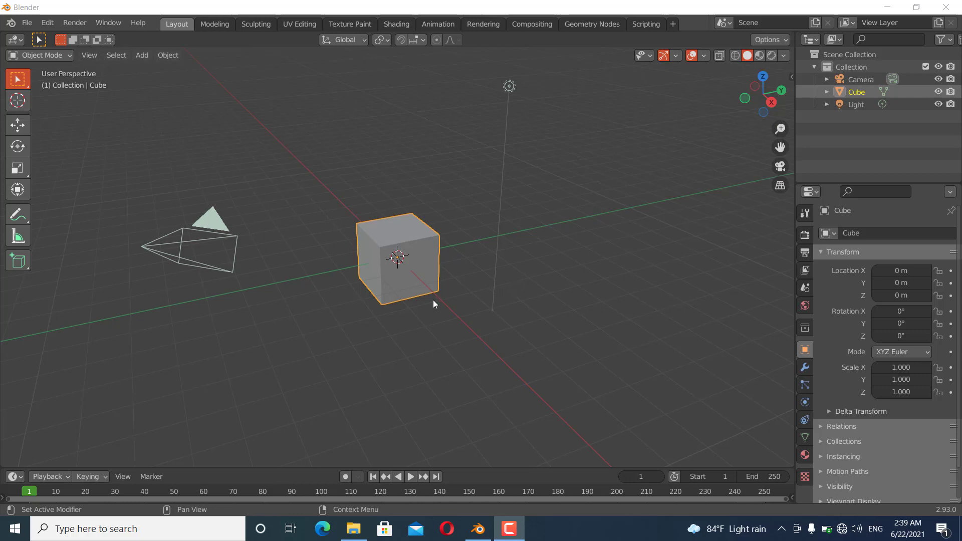
pyautogui.moveTo(477, 310)
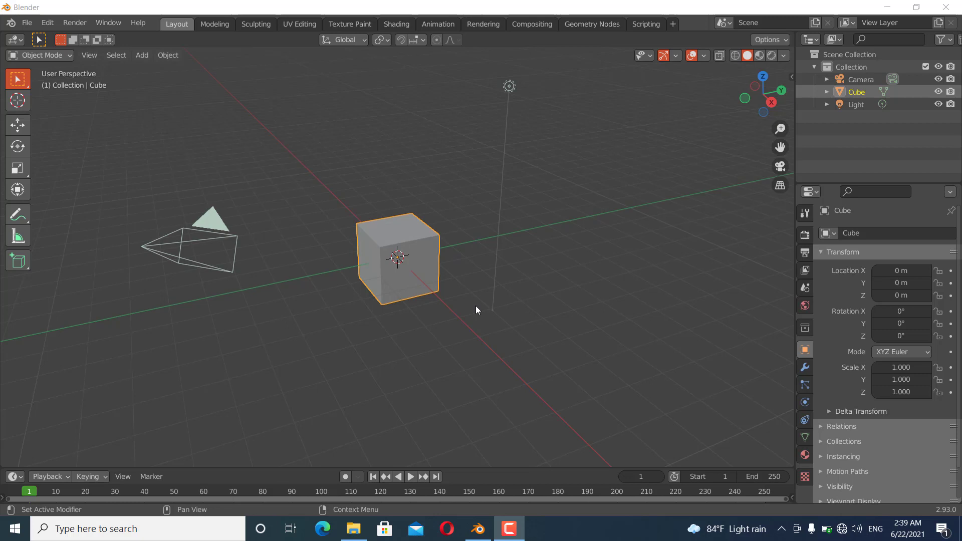
pyautogui.moveTo(478, 521)
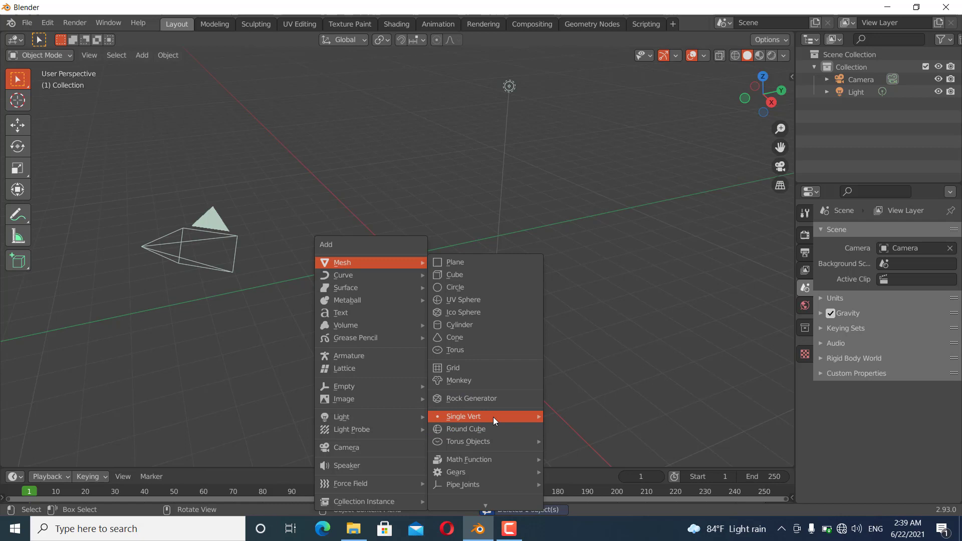
# Add a single-vertex mesh object named Vert in place of the default cube
pyautogui.click(464, 416)
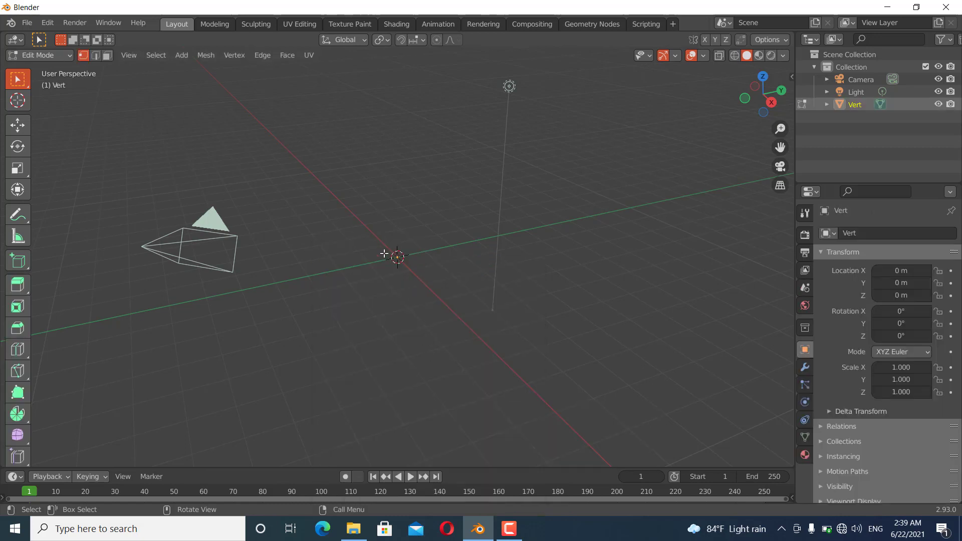
pyautogui.click(46, 23)
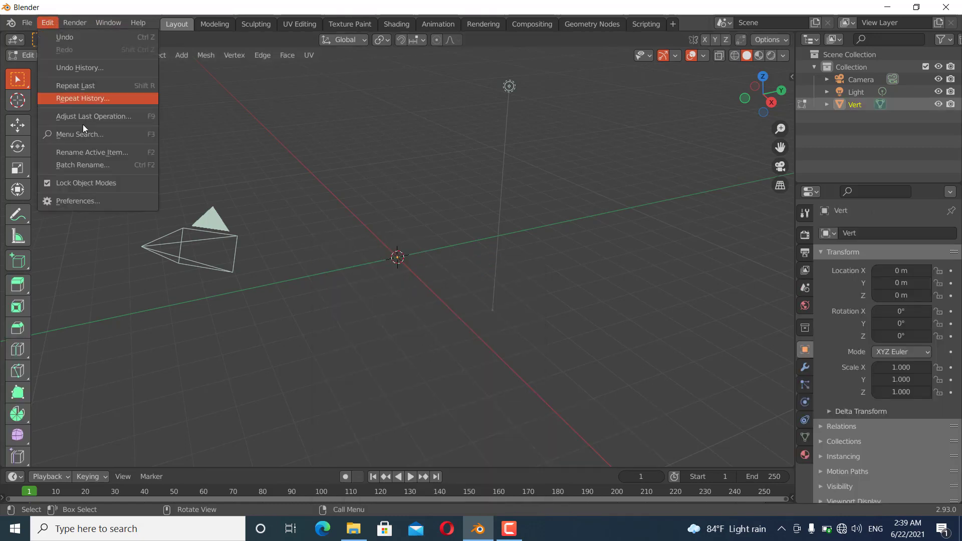
pyautogui.click(78, 201)
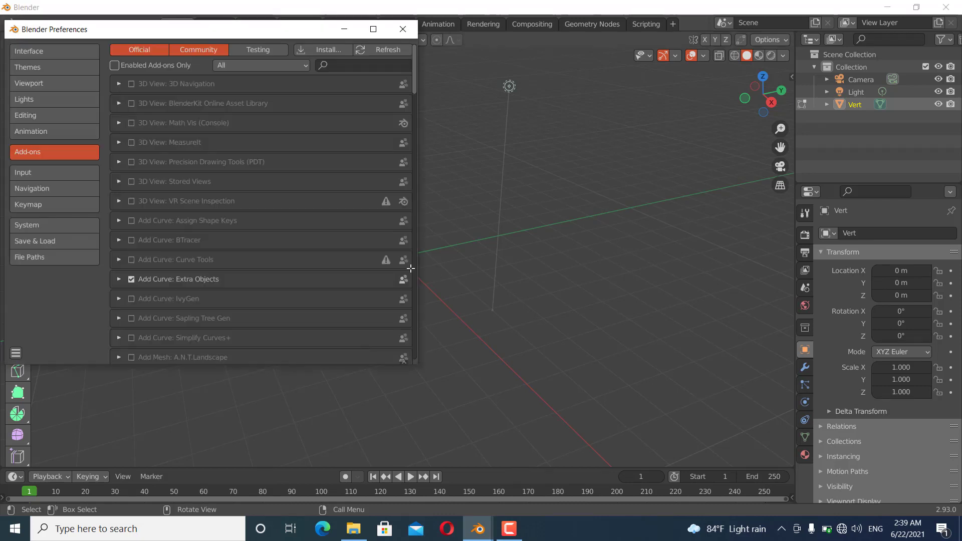
pyautogui.moveTo(350, 73)
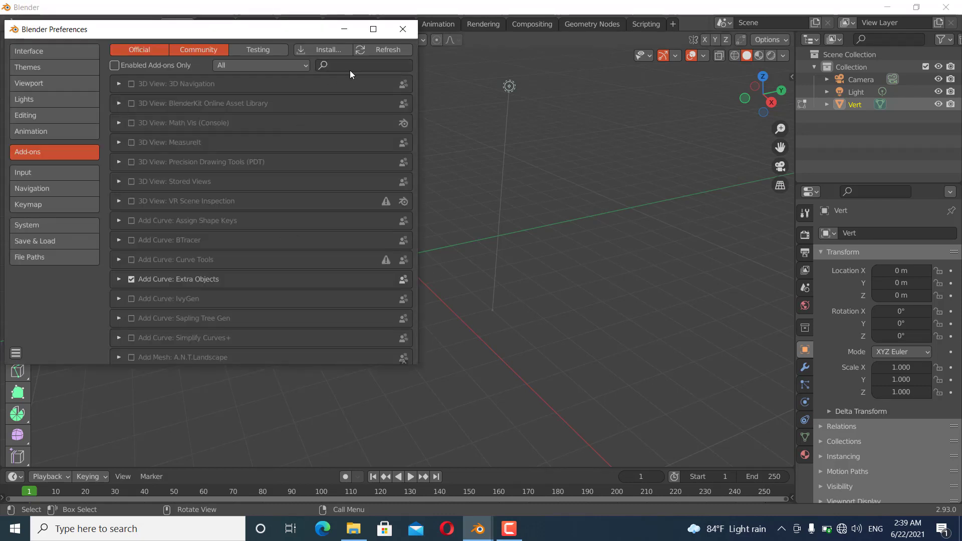
pyautogui.click(361, 65)
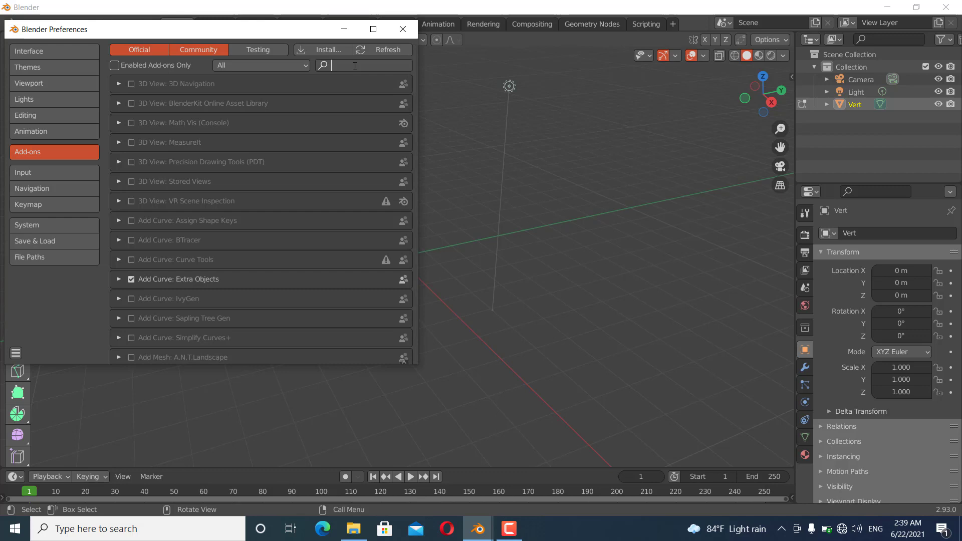
pyautogui.write('ex')
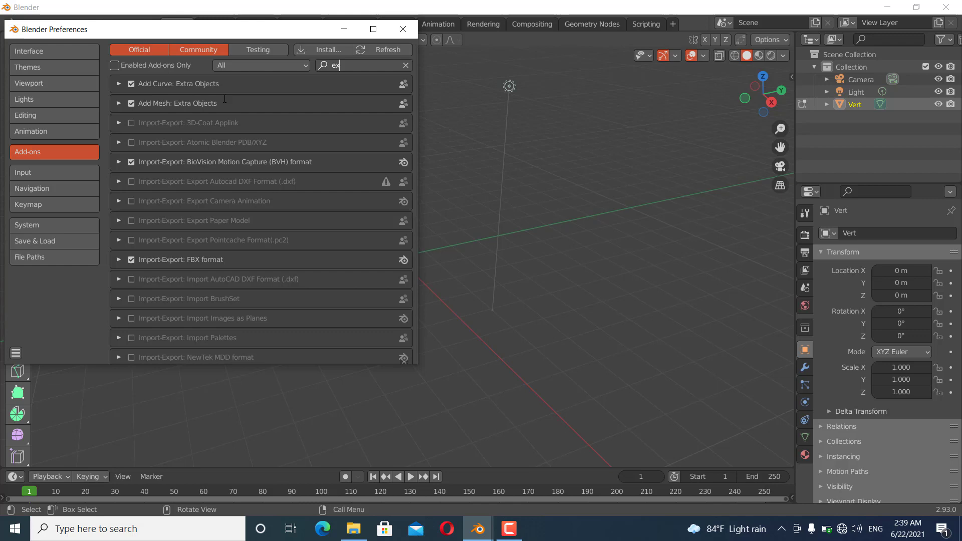
pyautogui.moveTo(142, 106)
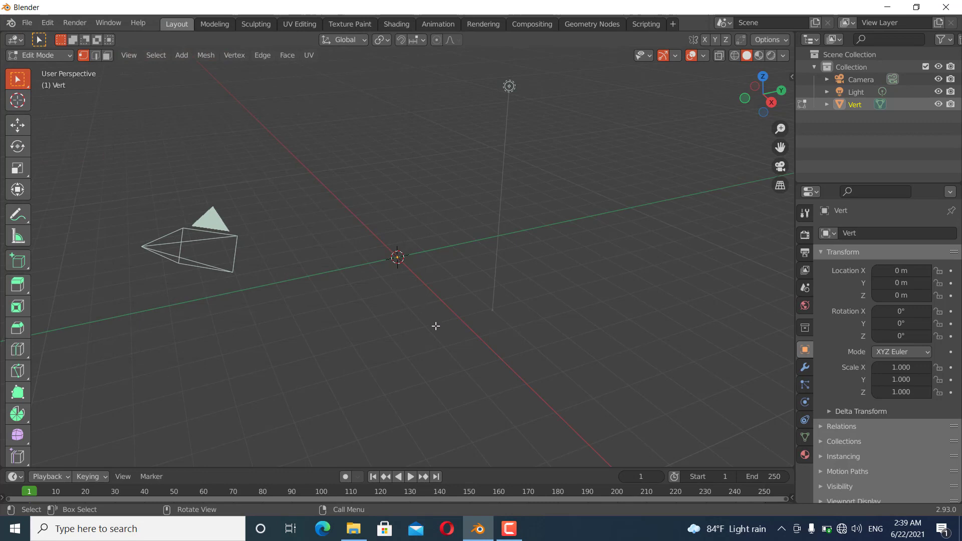
# Extrude a branching stick figure of edges from Vert's vertex, then return to Object Mode
pyautogui.press('G')
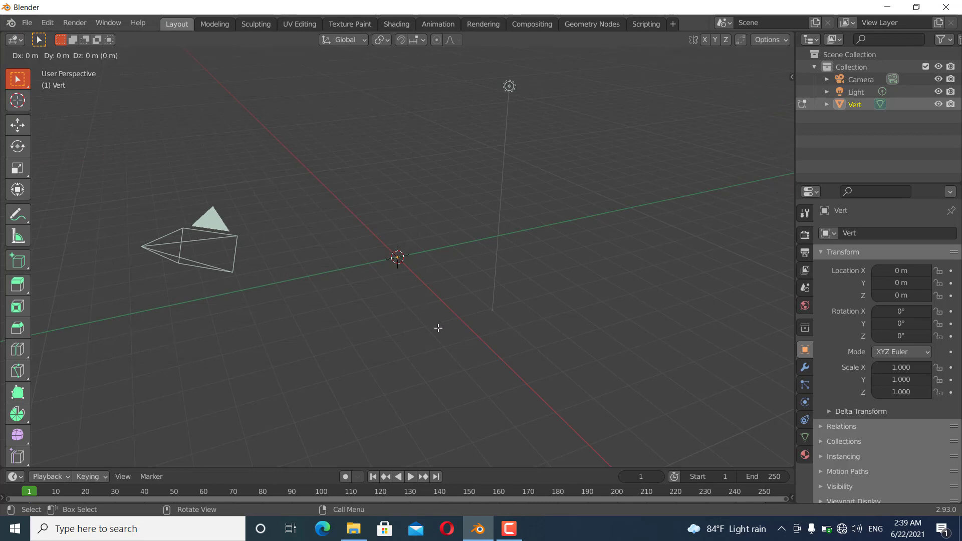
pyautogui.press('z')
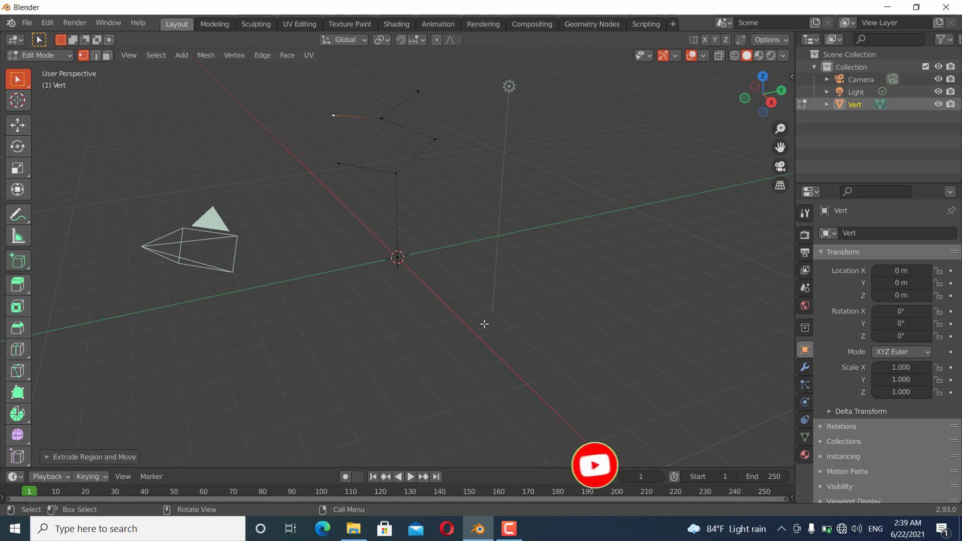
pyautogui.press('Tab')
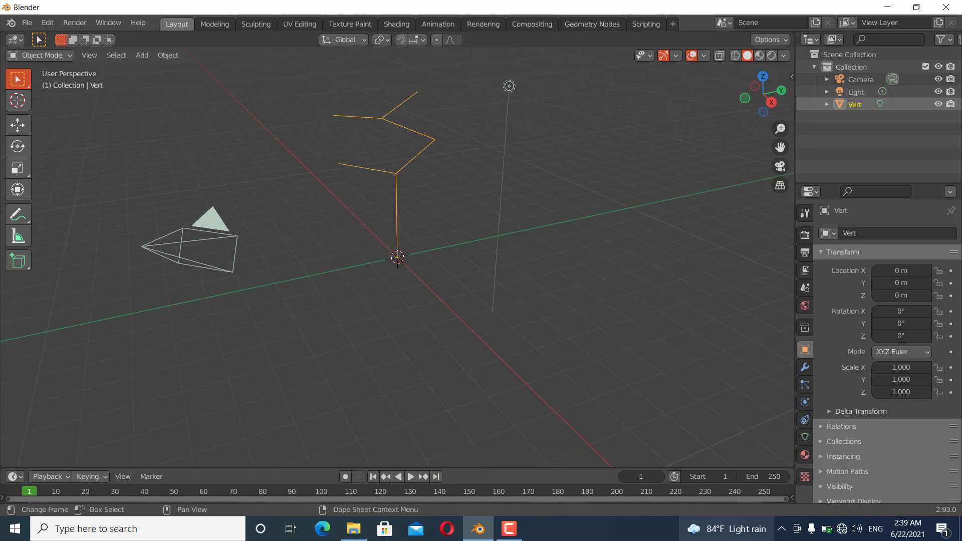
# Add a Skin modifier to Vert for solid blocky branches, then enter Edit Mode
pyautogui.click(805, 366)
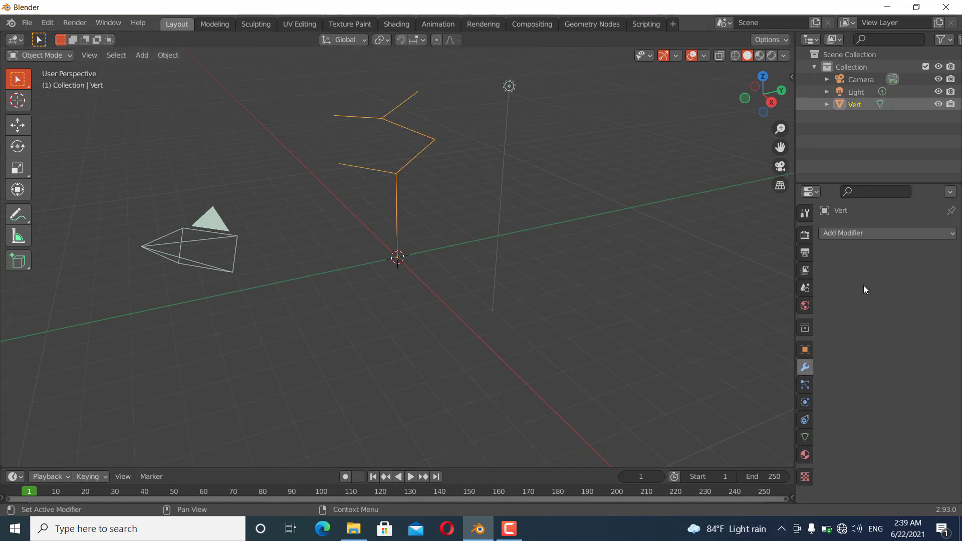
pyautogui.click(887, 233)
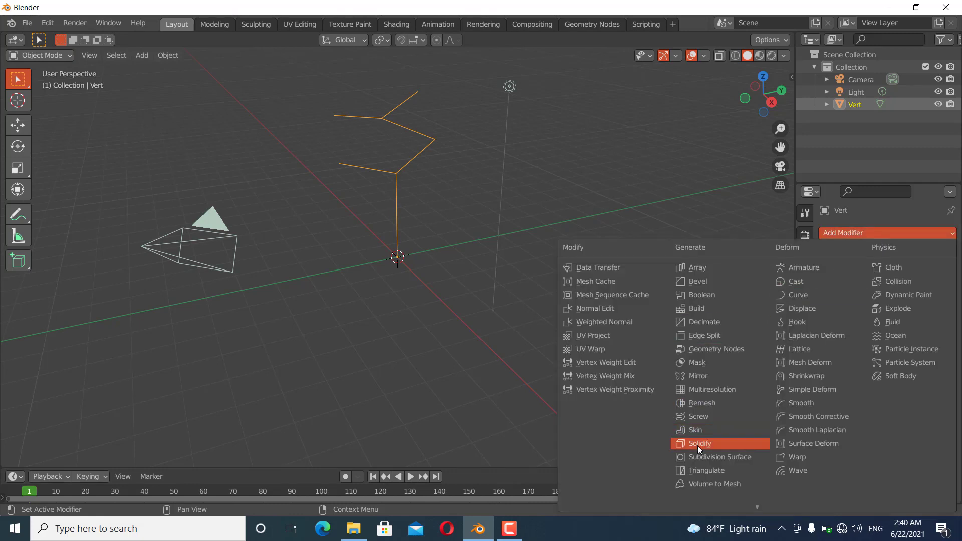
pyautogui.click(700, 431)
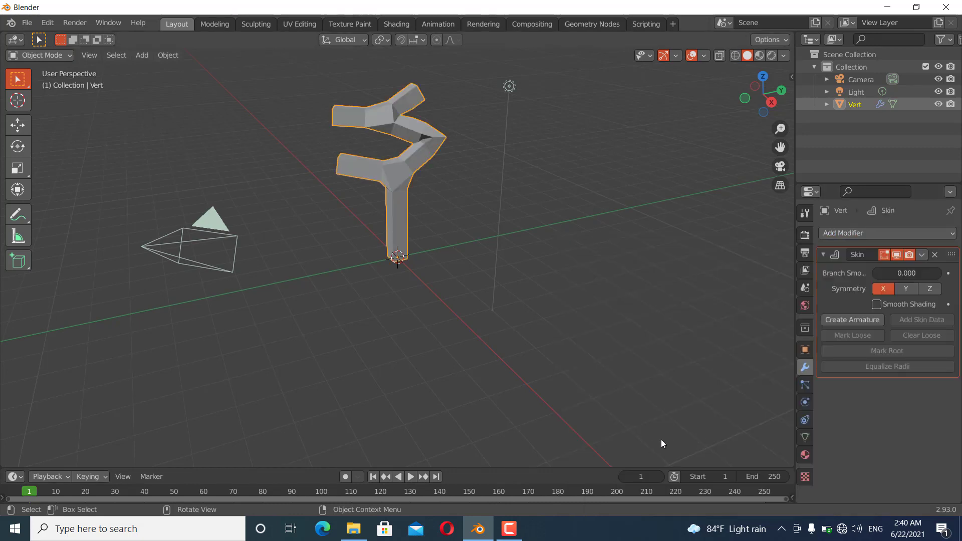
pyautogui.press('Tab')
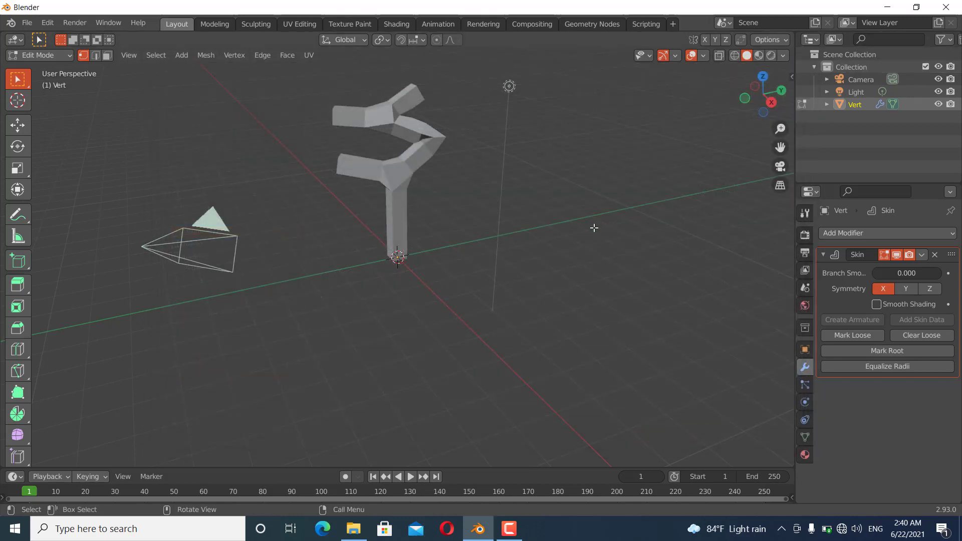
# Shrink all vertices' skin radius with Ctrl+A, generate an armature from Vert, and enter Pose Mode
pyautogui.press('s')
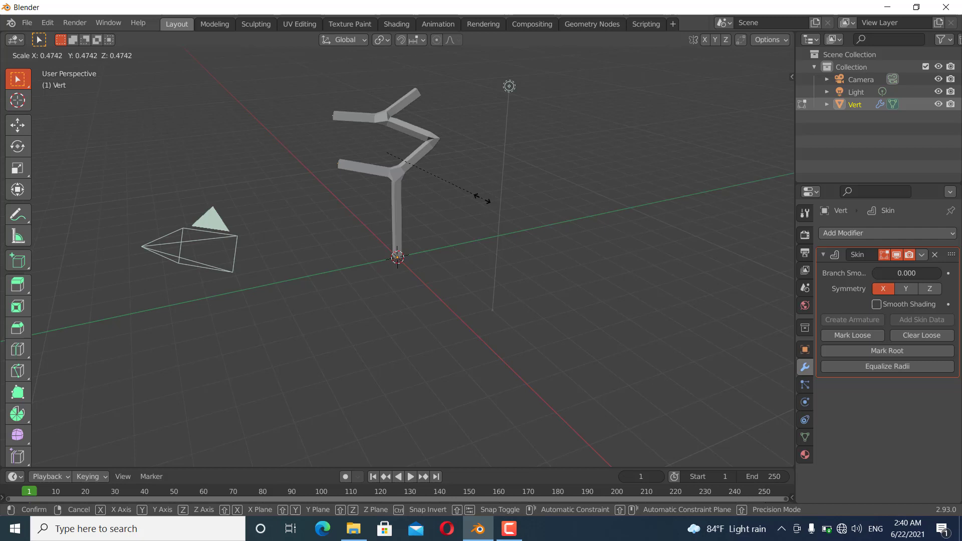
pyautogui.moveTo(485, 200); pyautogui.dragTo(568, 239)
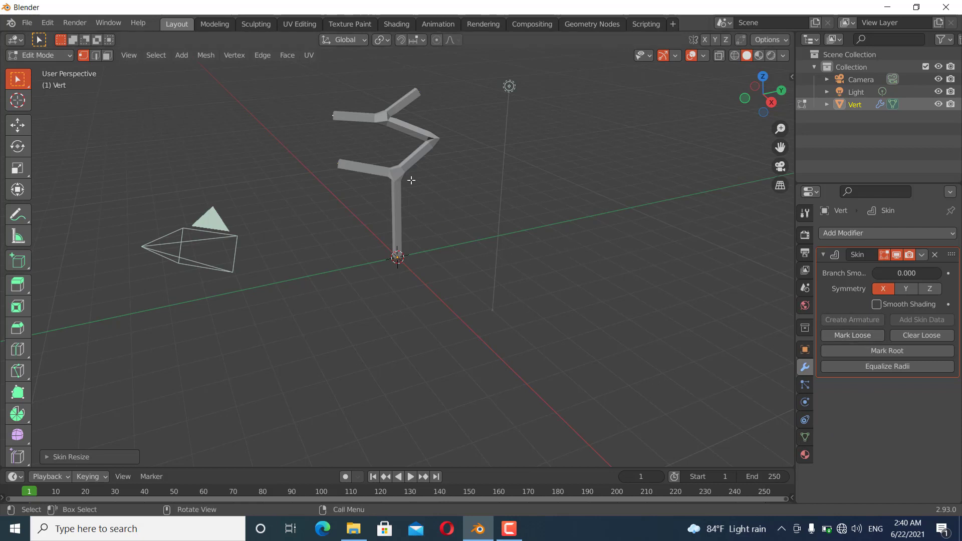
pyautogui.moveTo(333, 117)
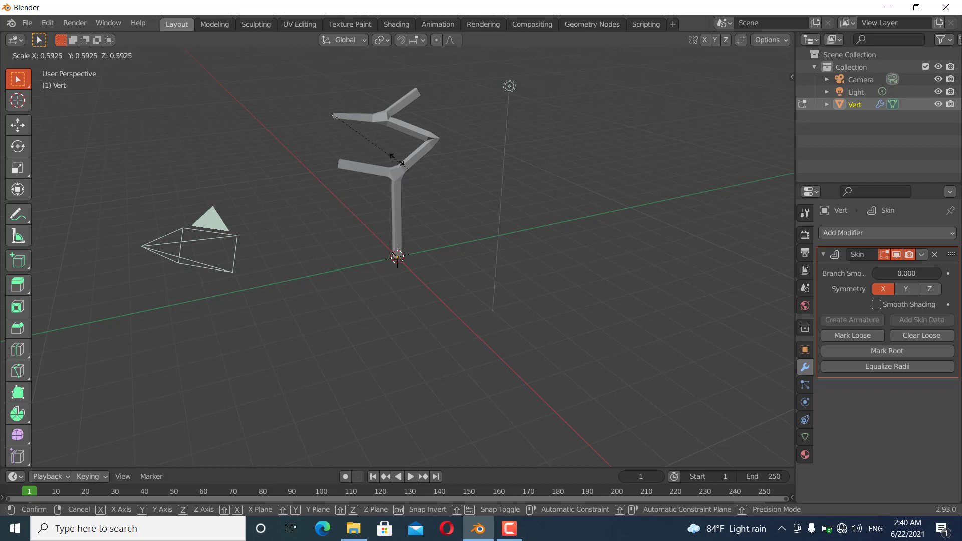
pyautogui.click(496, 369)
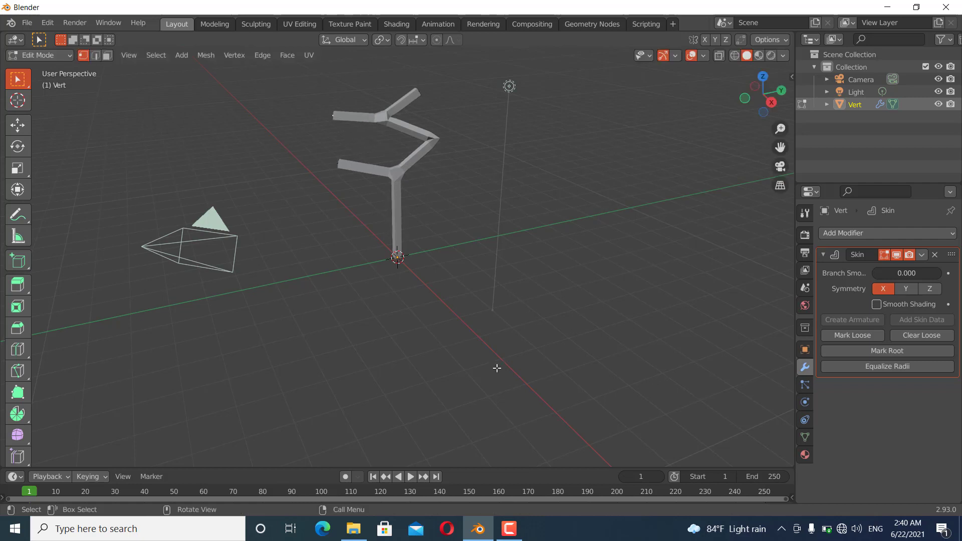
pyautogui.moveTo(399, 204)
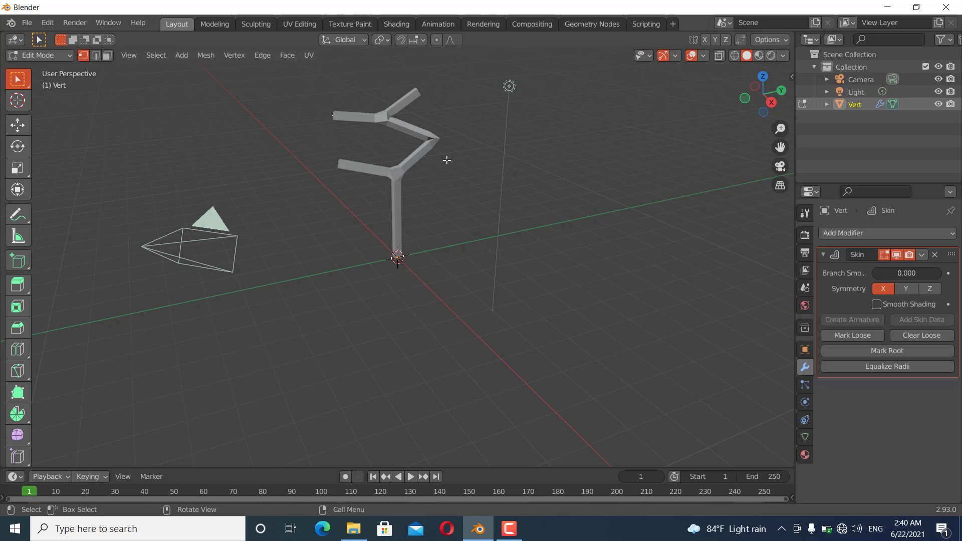
pyautogui.moveTo(516, 253)
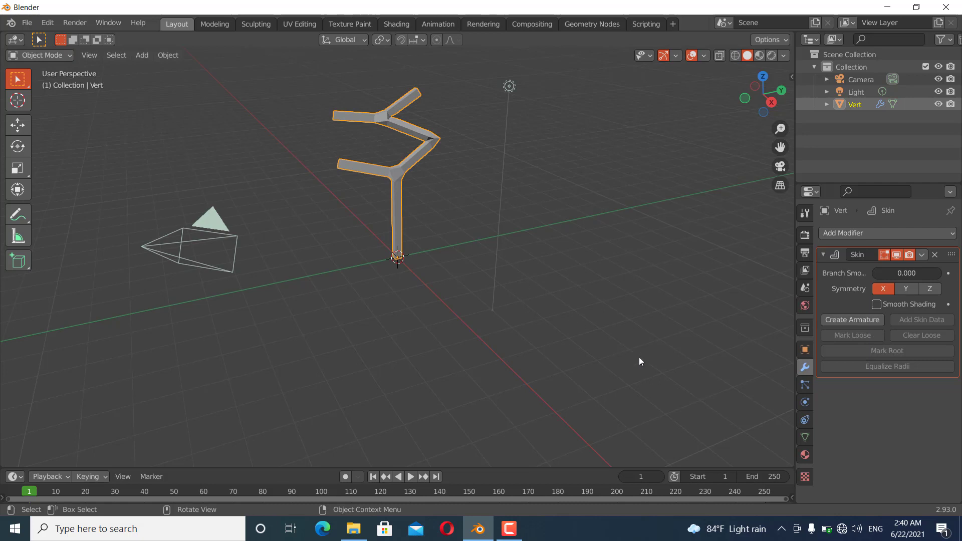
pyautogui.click(852, 320)
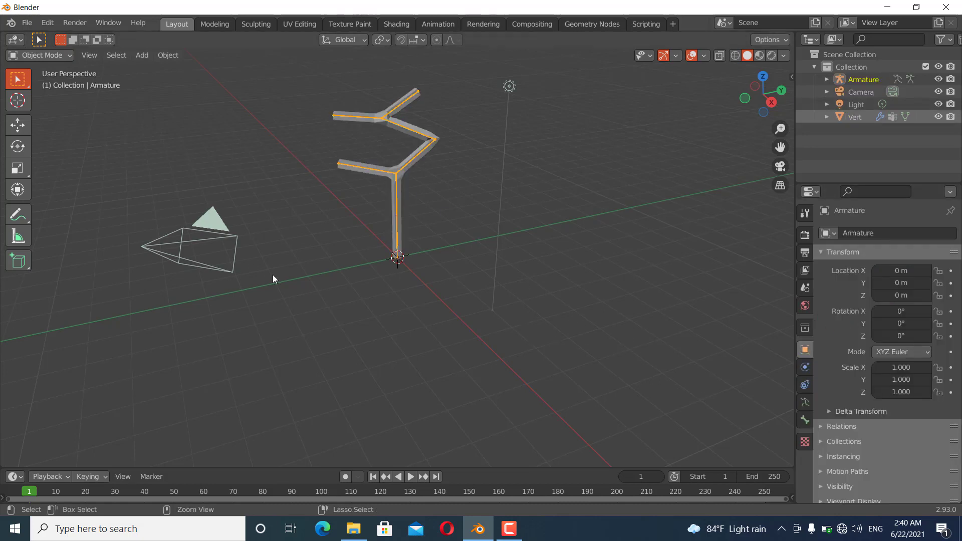
pyautogui.click(40, 55)
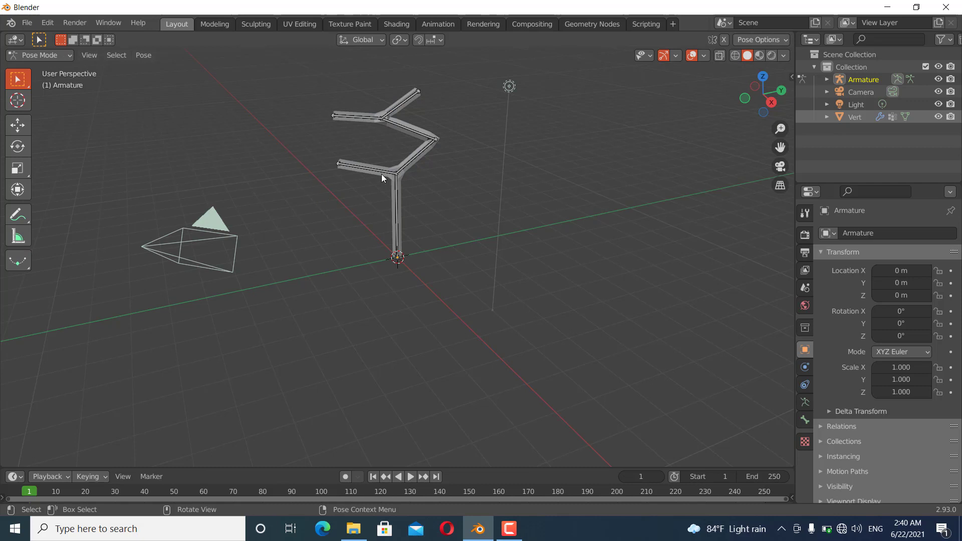
pyautogui.click(365, 170)
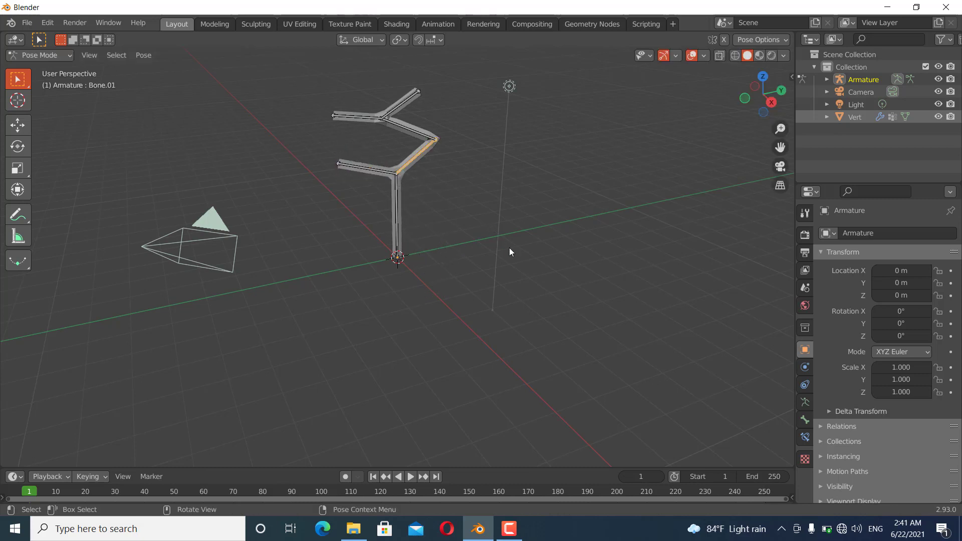
pyautogui.press('r')
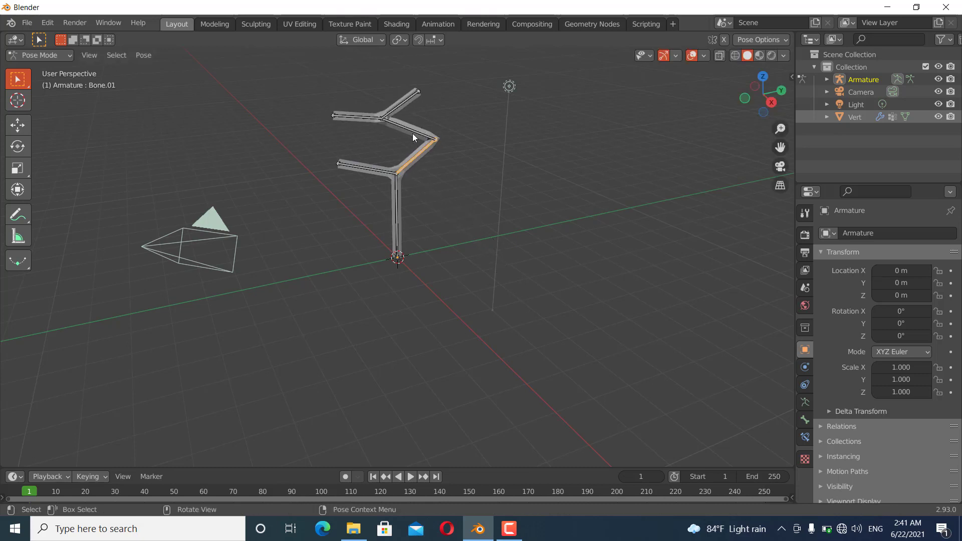
pyautogui.press('r')
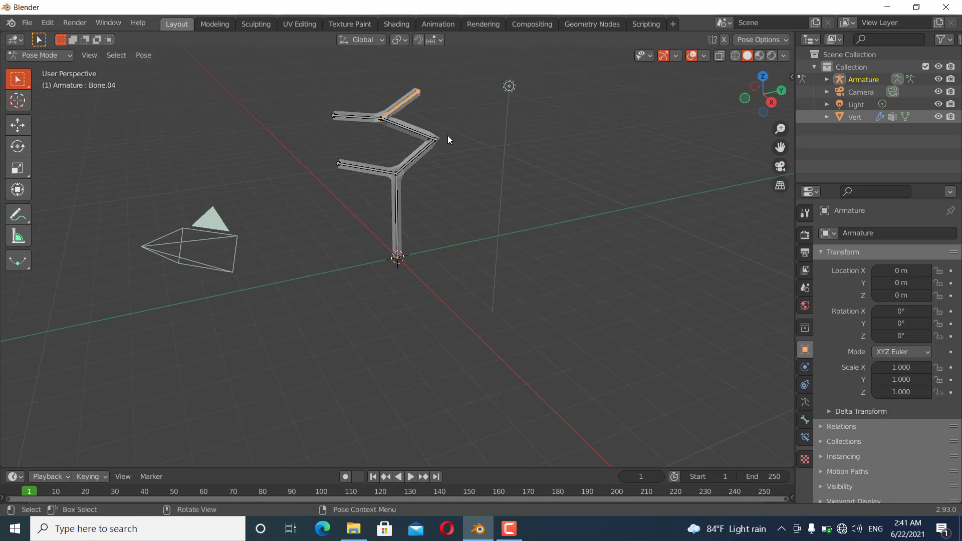
pyautogui.moveTo(520, 283)
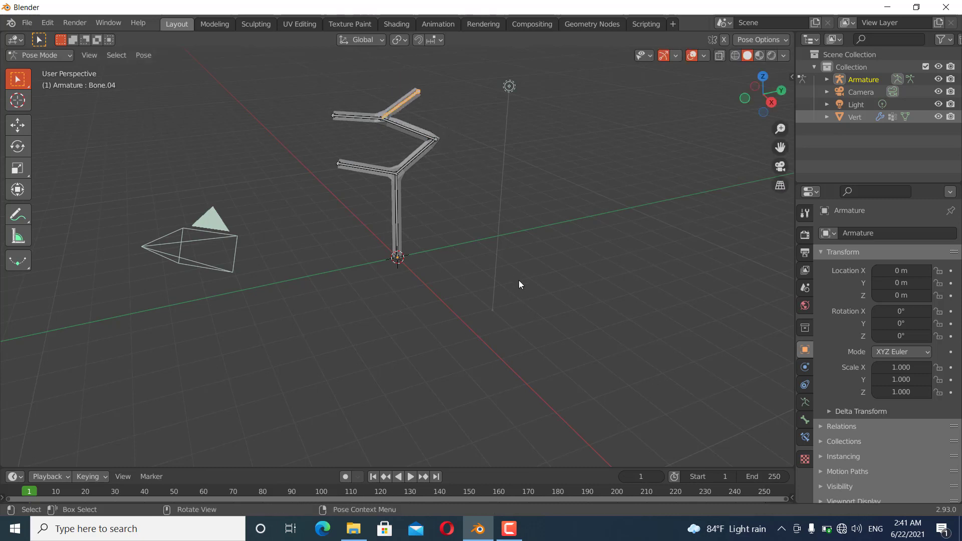
pyautogui.moveTo(521, 287)
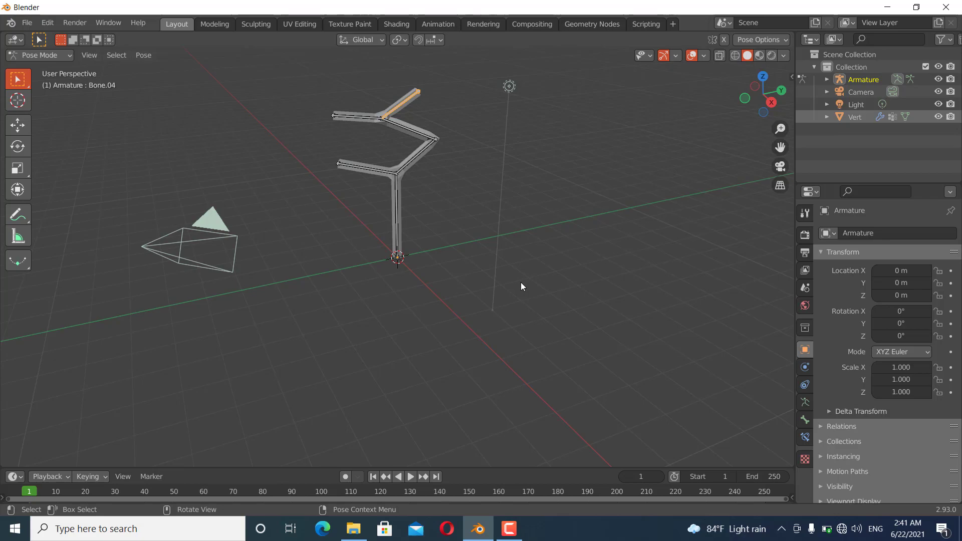